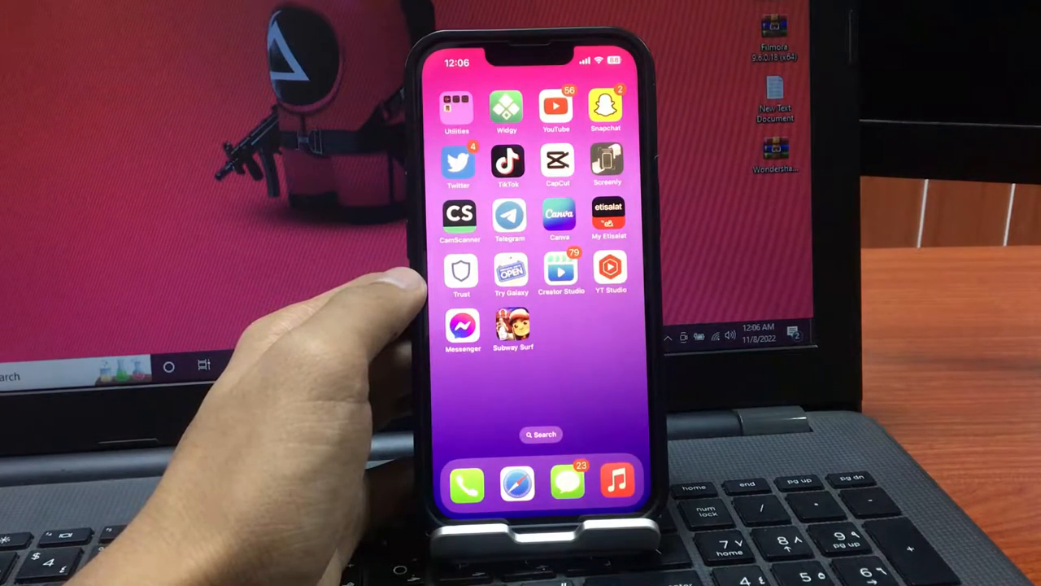
- Page left through the home screens to the last page with Find My, Weather, Disney+ and CapCut
{"action": "scroll", "scroll_direction": "left", "scroll_amount": 3}
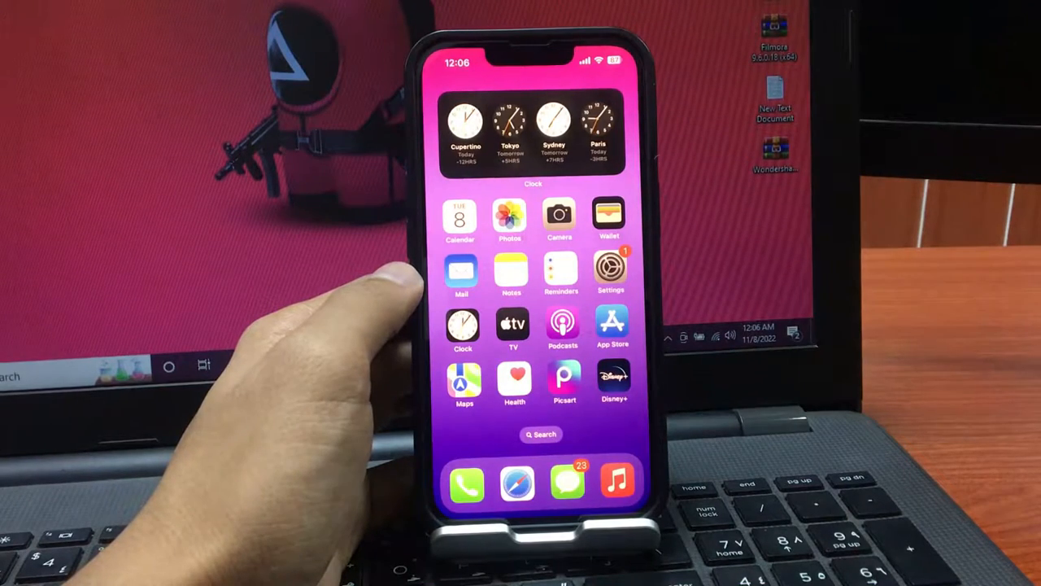
{"action": "scroll", "scroll_direction": "left", "scroll_amount": 3}
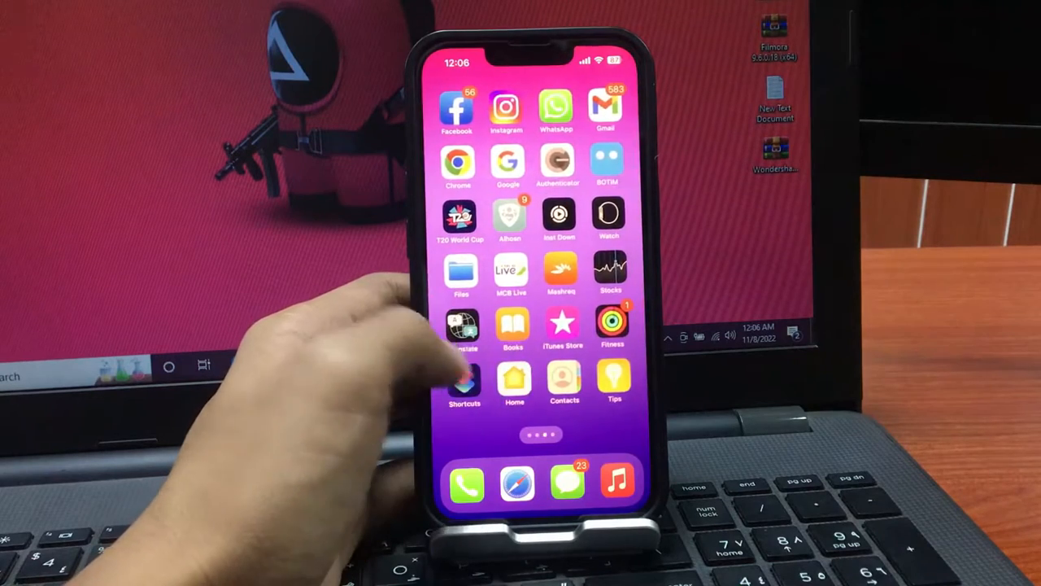
{"action": "scroll", "scroll_direction": "left", "scroll_amount": 3}
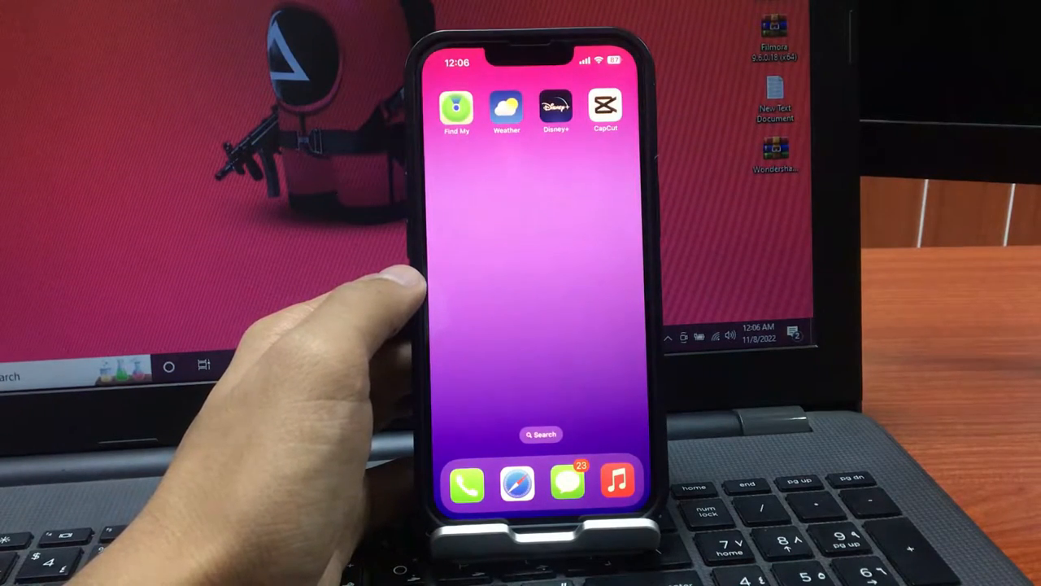
- Open Settings and go to Face ID & Passcode, bringing up the passcode prompt
{"action": "scroll", "scroll_direction": "left", "scroll_amount": 3}
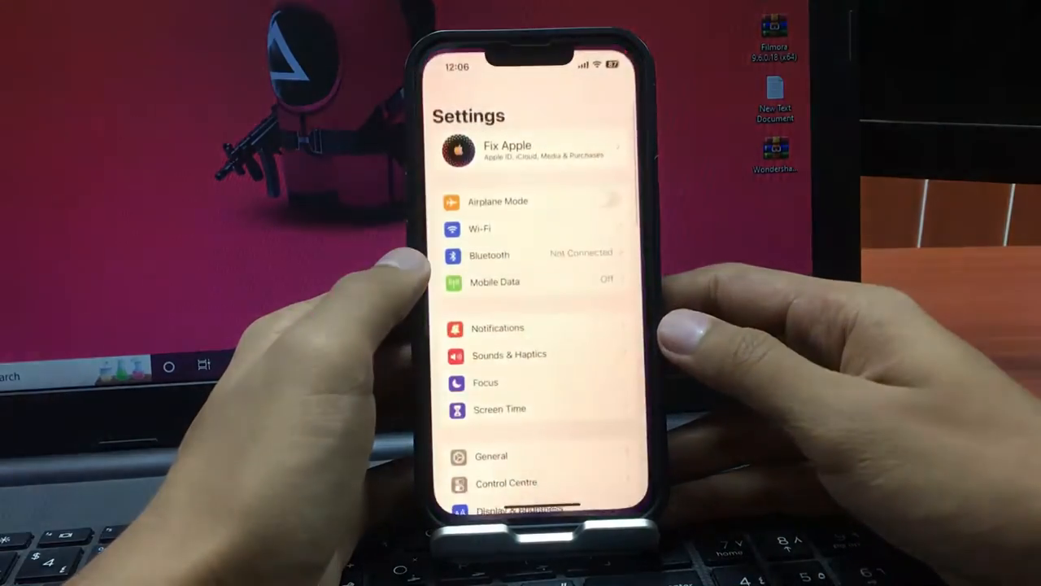
{"action": "scroll", "scroll_direction": "down", "scroll_amount": 3}
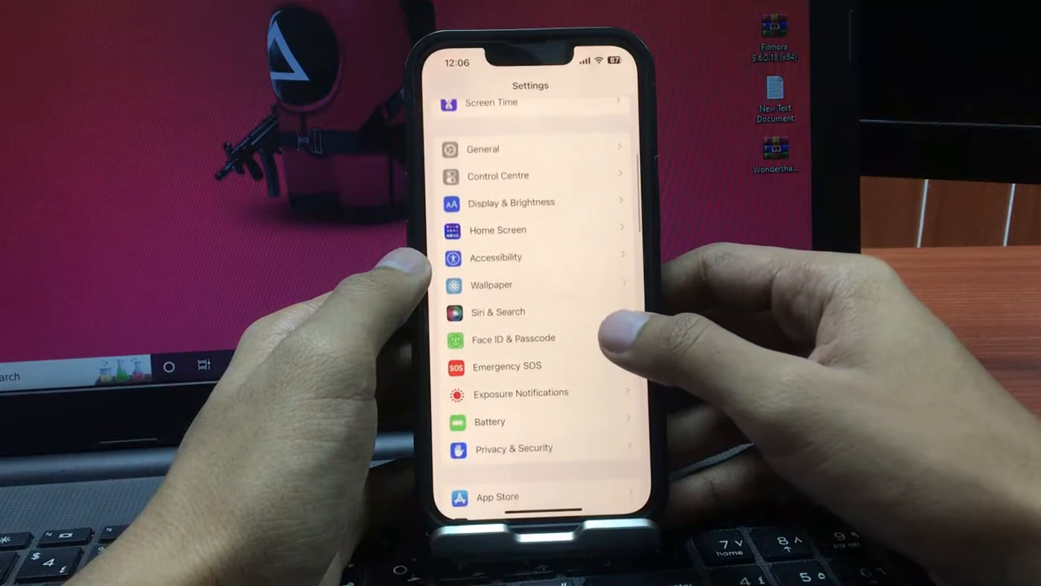
{"action": "left_click", "coordinate": [513, 337]}
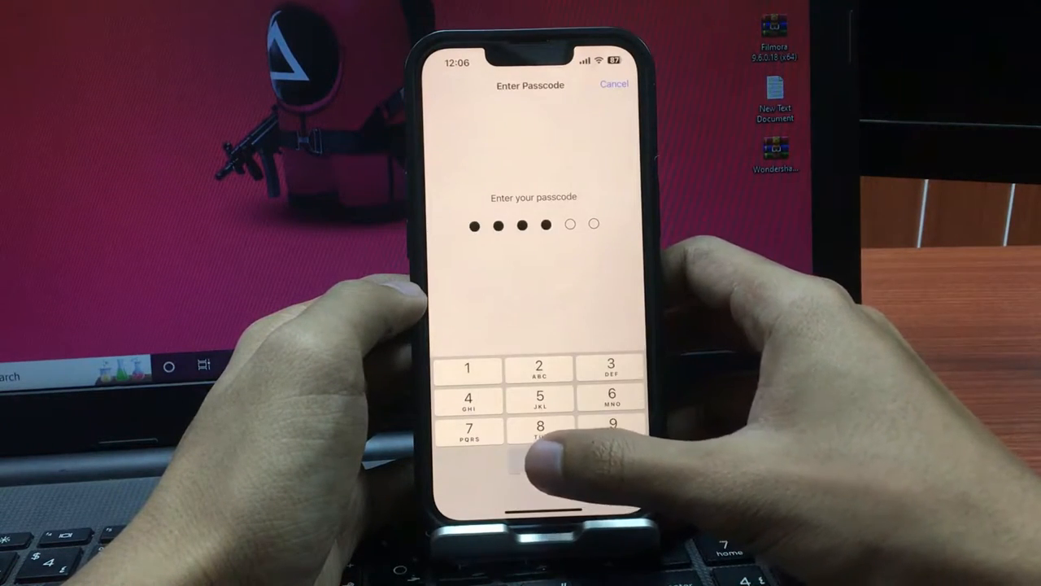
- Finish the passcode and scroll through the features that use Face ID
{"action": "left_click", "coordinate": [539, 431]}
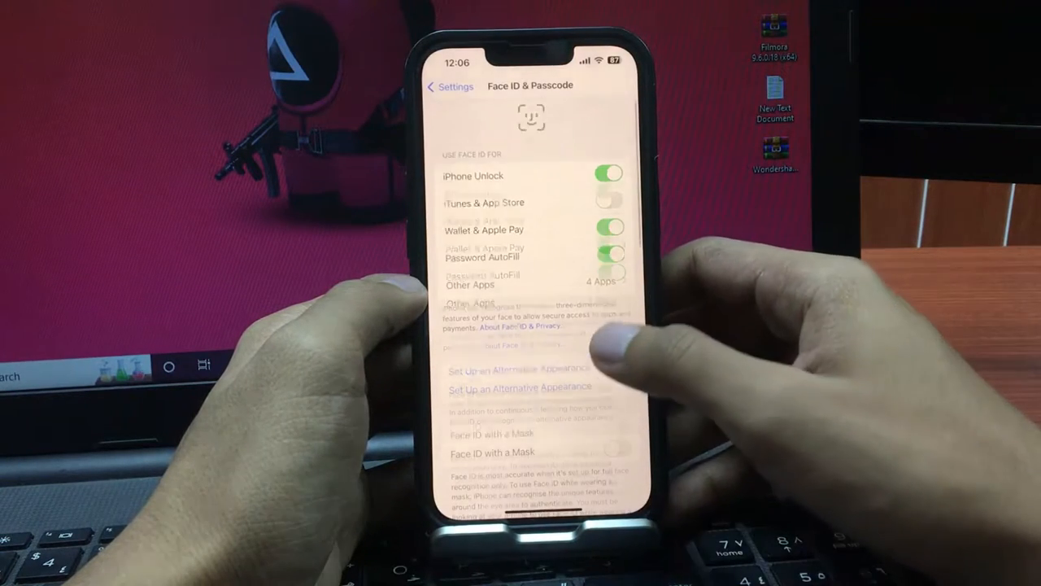
{"action": "scroll", "scroll_direction": "down", "scroll_amount": 3}
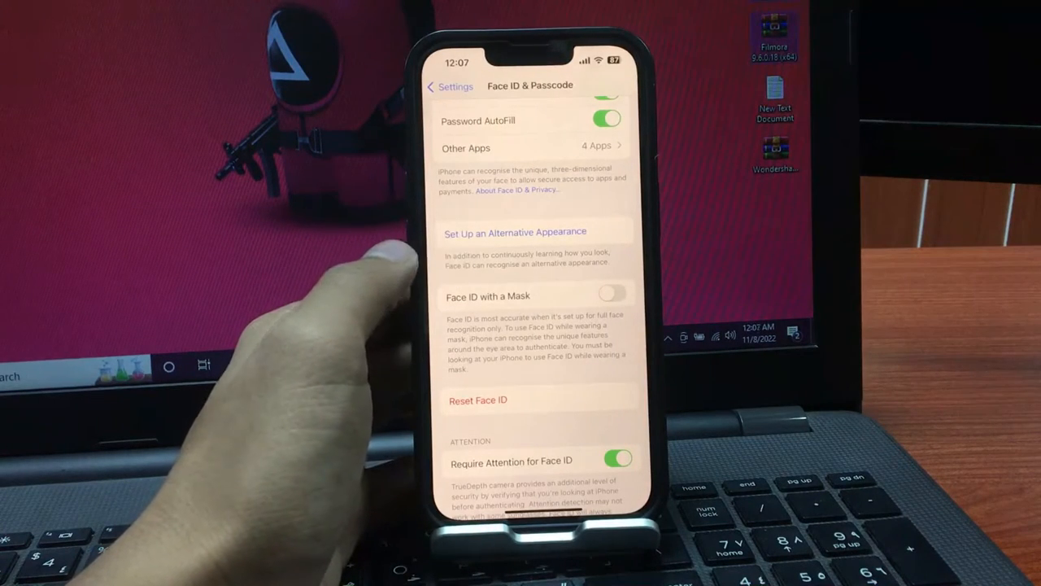
{"action": "scroll", "scroll_direction": "down", "scroll_amount": 3}
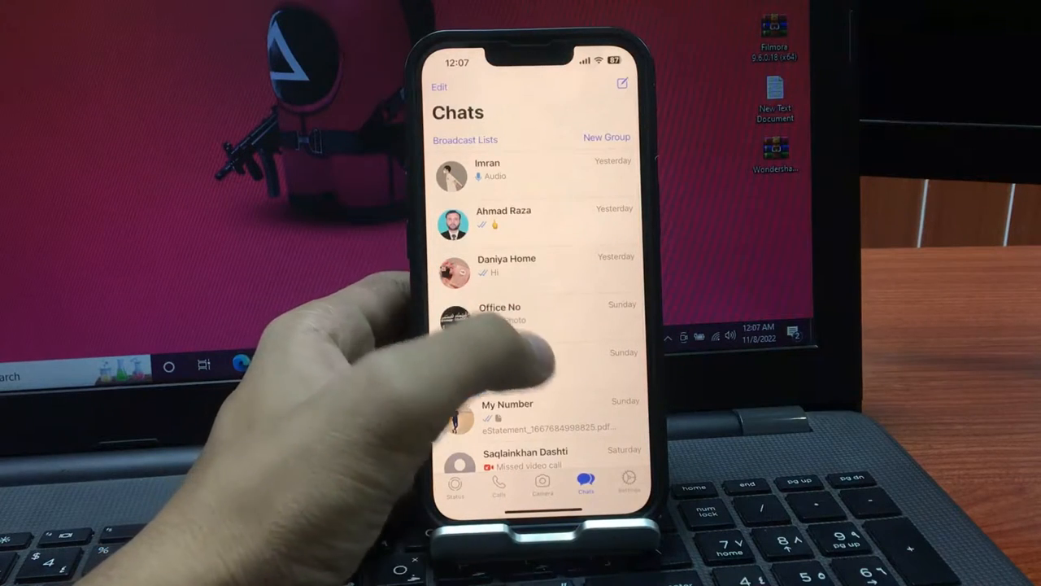
- Go from WhatsApp Settings through Account to the Privacy page
{"action": "left_click", "coordinate": [629, 484]}
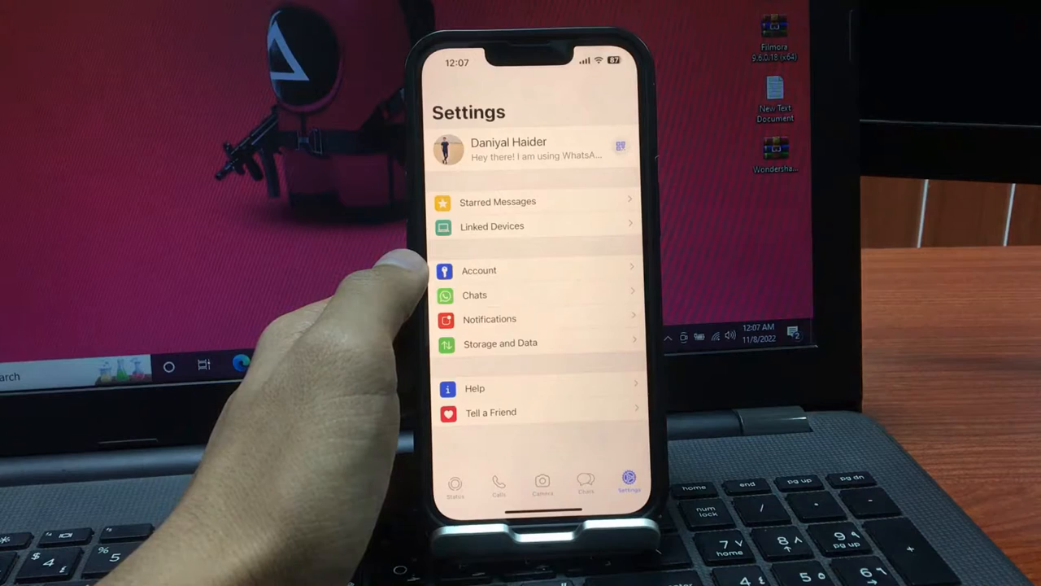
{"action": "left_click", "coordinate": [479, 270]}
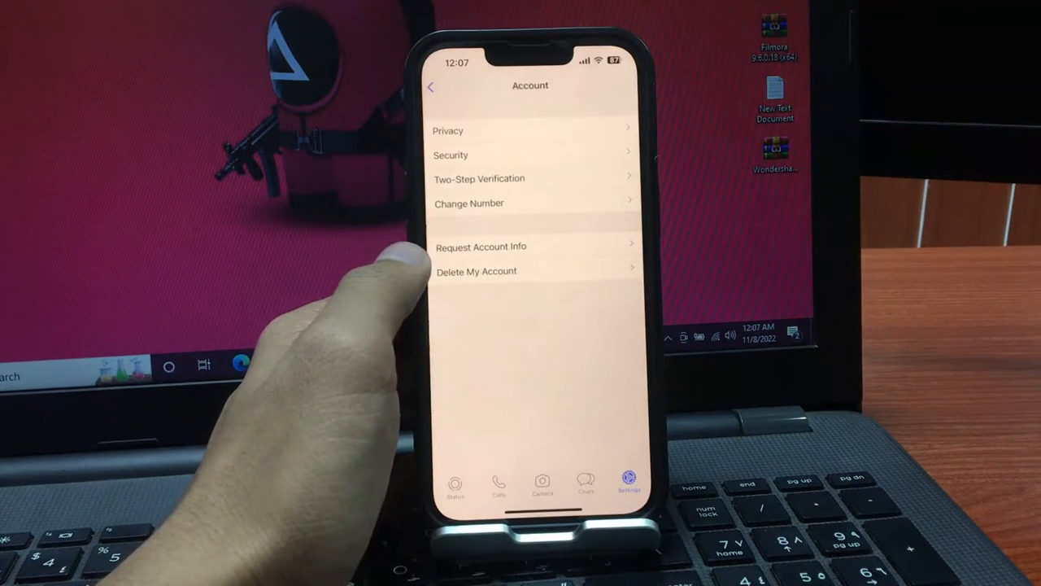
{"action": "left_click", "coordinate": [448, 131]}
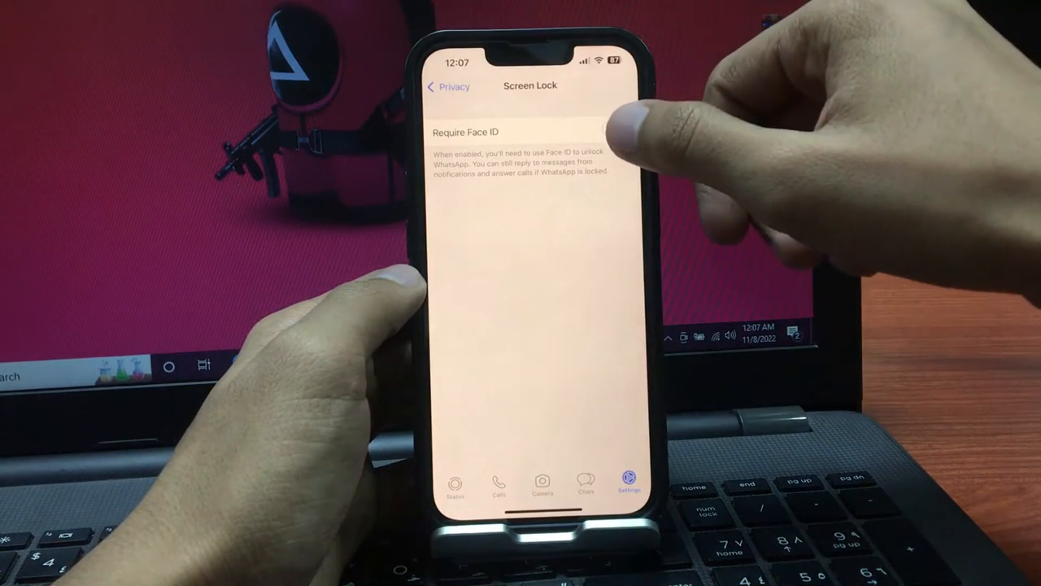
- Switch on Require Face ID in WhatsApp's Screen Lock settings
{"action": "left_click", "coordinate": [616, 129]}
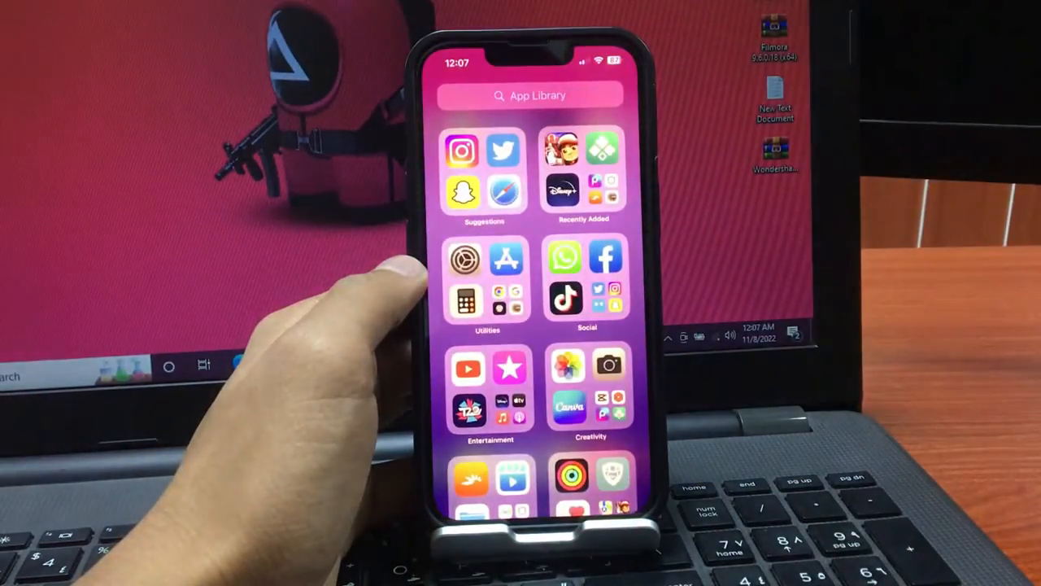
- Close the App Library and relaunch WhatsApp from the home screen to test the Face ID lock
{"action": "left_click", "coordinate": [533, 95]}
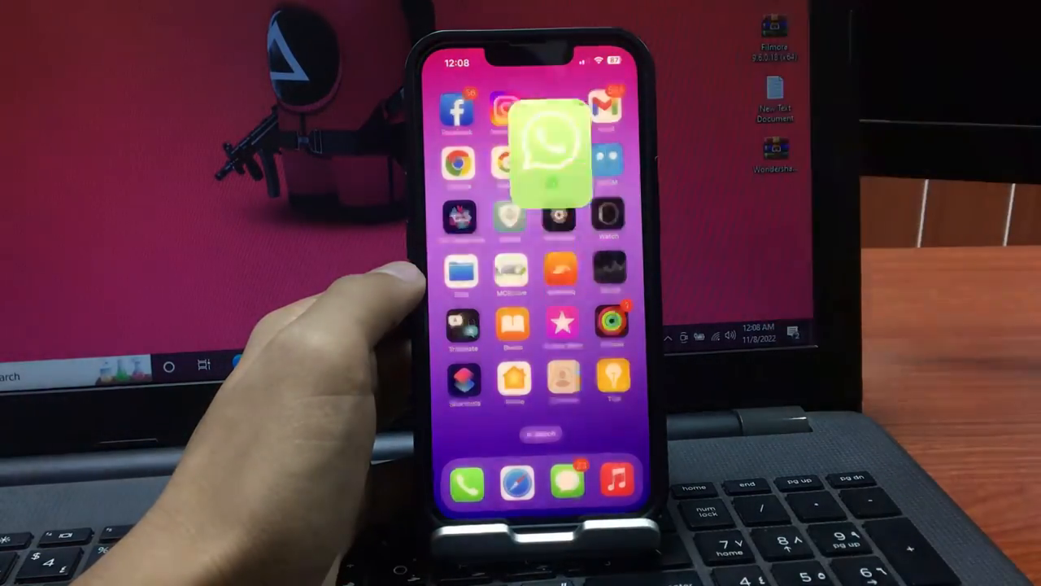
{"action": "left_click", "coordinate": [539, 142]}
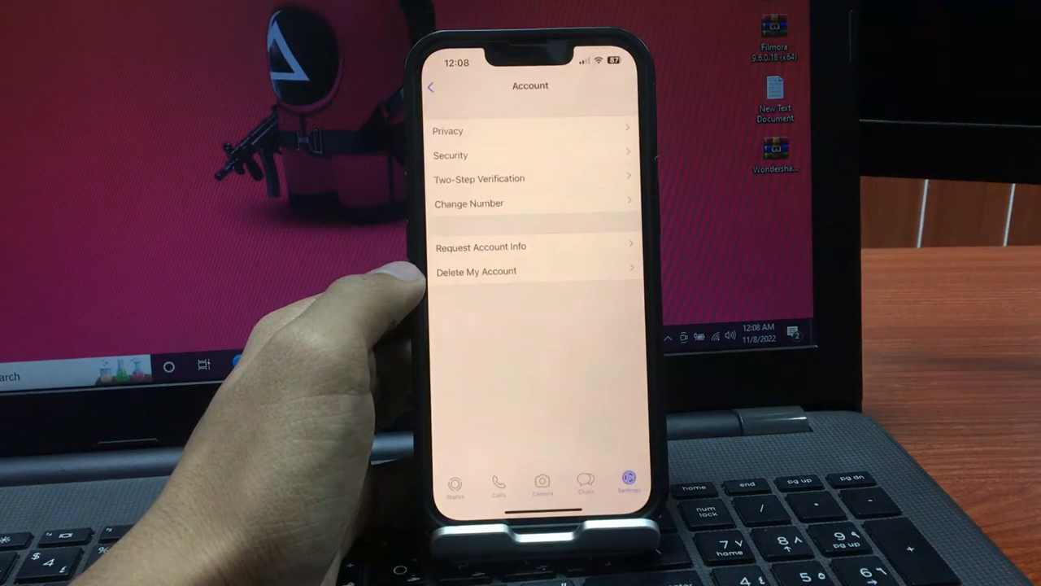